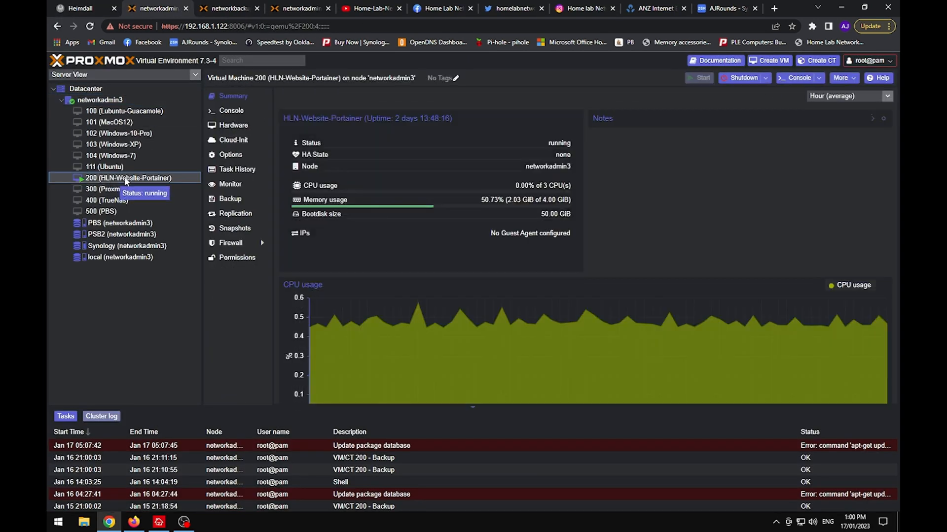
# Step: Open the PSB2 backup job under Datacenter > Backup and remove VM 200 from it
pyautogui.click(122, 234)
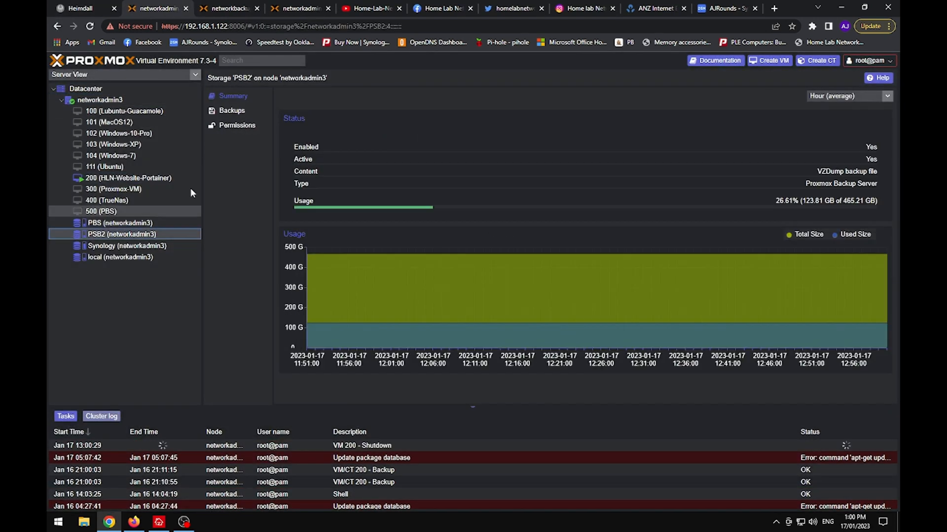
pyautogui.click(85, 88)
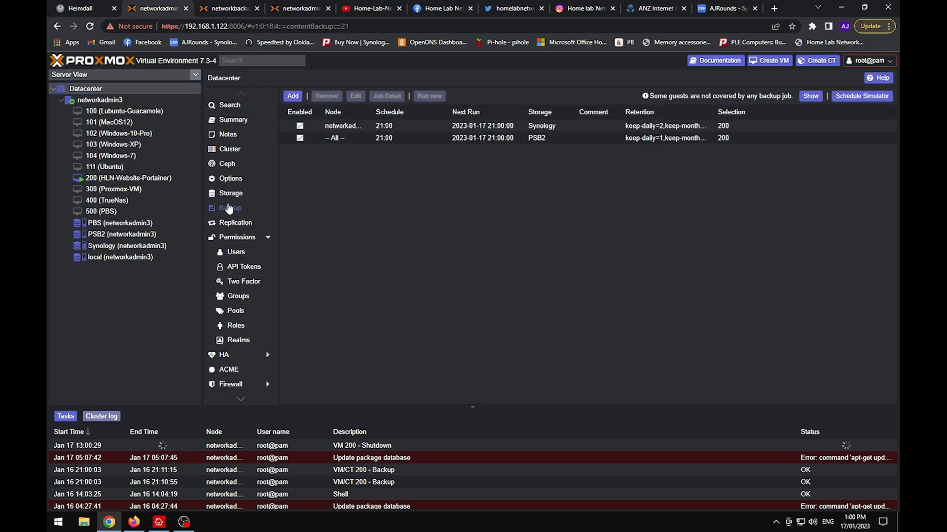
pyautogui.click(432, 138)
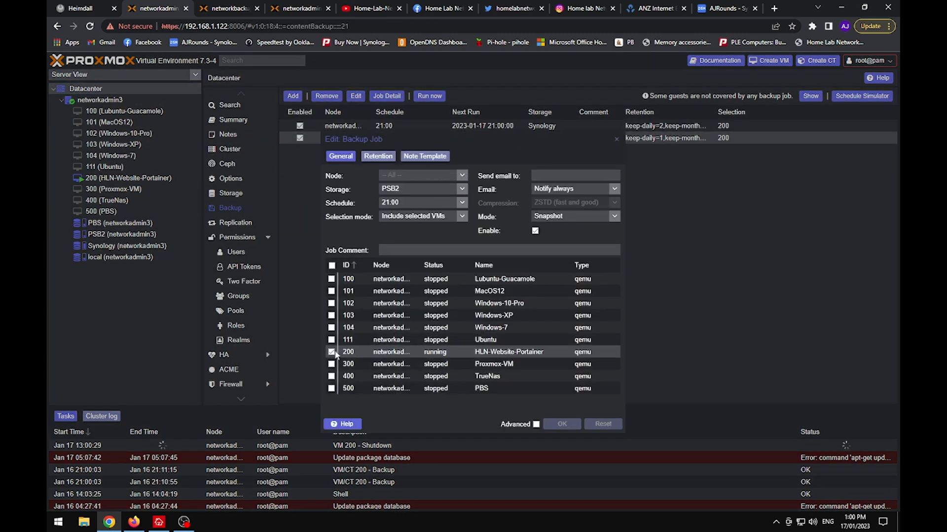
pyautogui.click(331, 352)
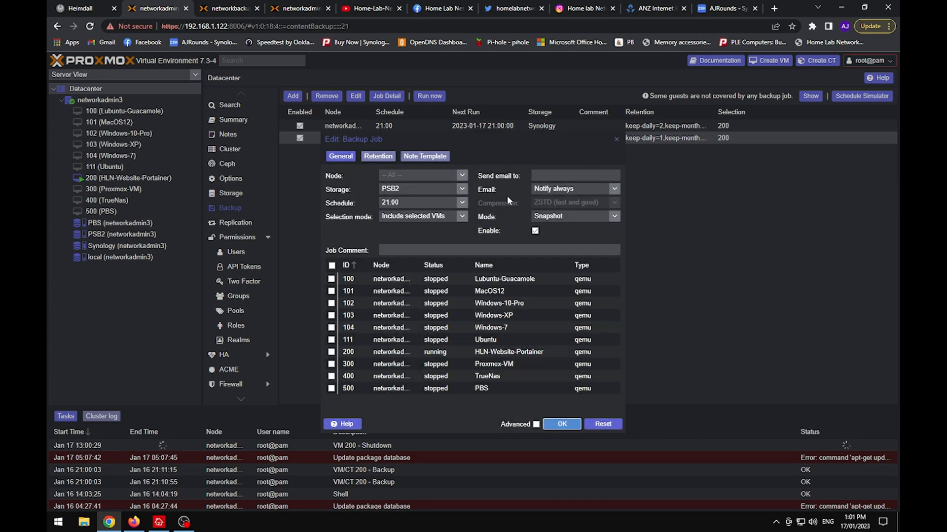
# Step: Delete the PSB2 backup job and stop and destroy VM 200 (HLN-Website-Portainer)
pyautogui.click(560, 424)
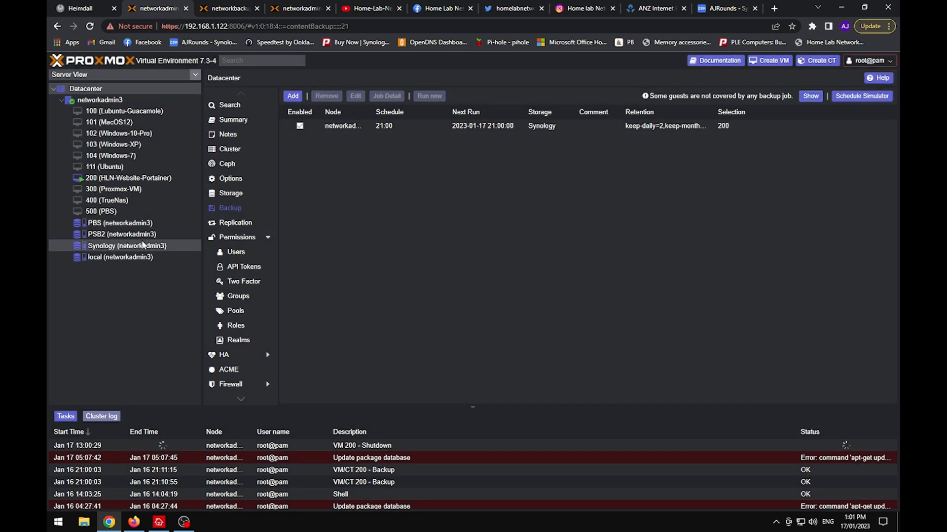
pyautogui.click(127, 245)
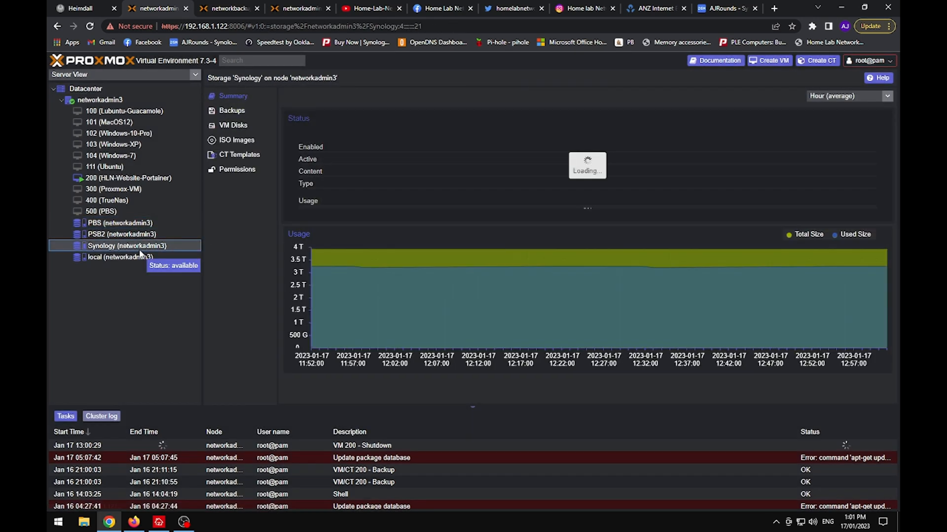
pyautogui.click(129, 177)
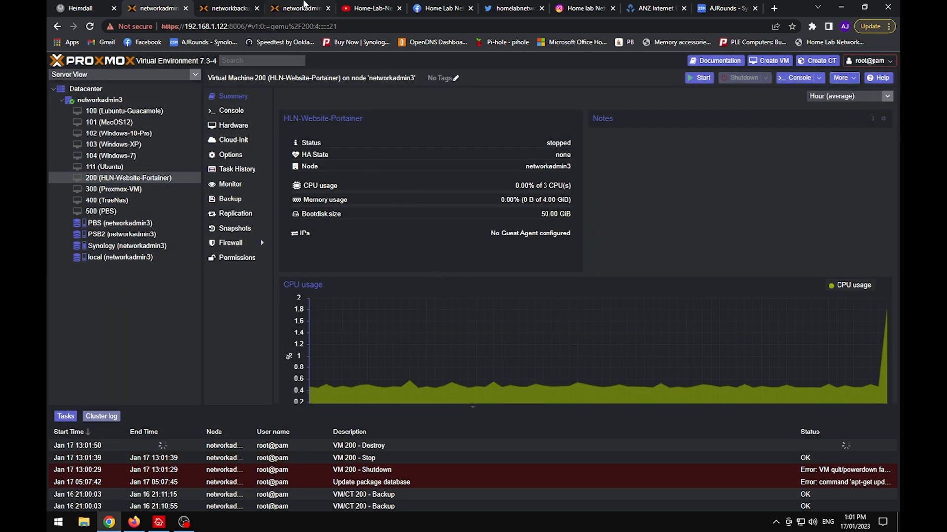
# Step: Remove the PortainerBackUp datastore by confirming its ID, then view the Backup datastore's options
pyautogui.click(100, 100)
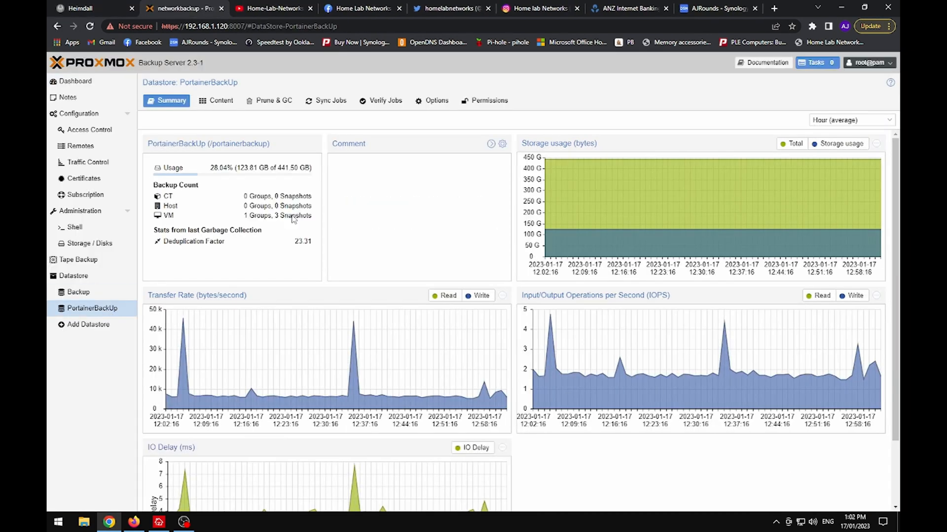
pyautogui.click(863, 120)
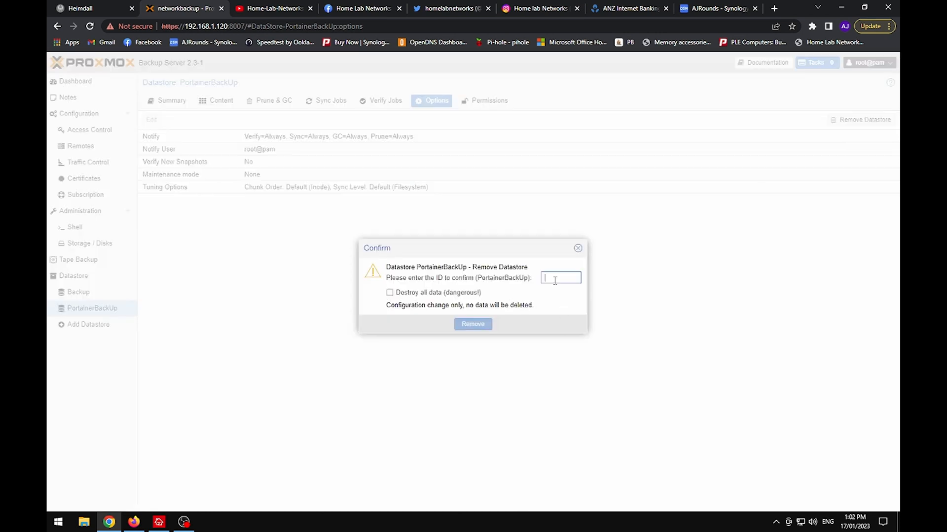
pyautogui.click(560, 278)
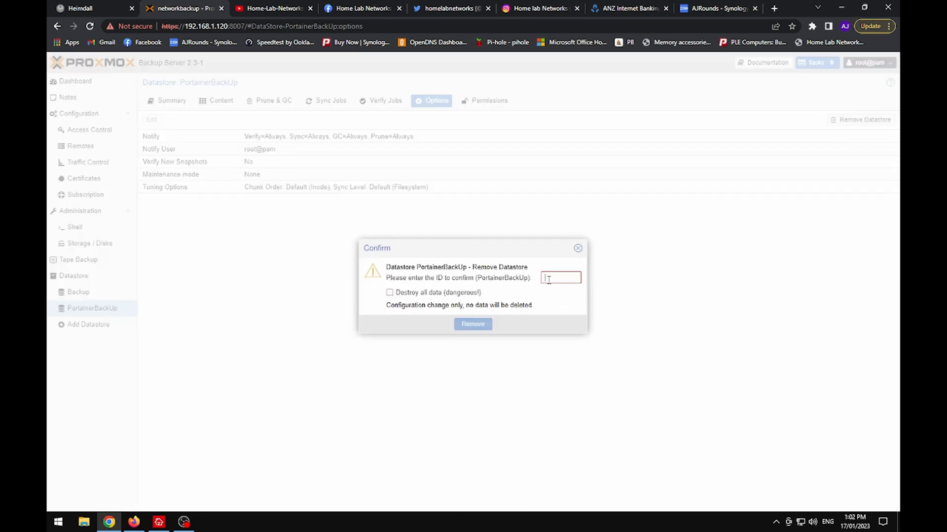
pyautogui.write('Port')
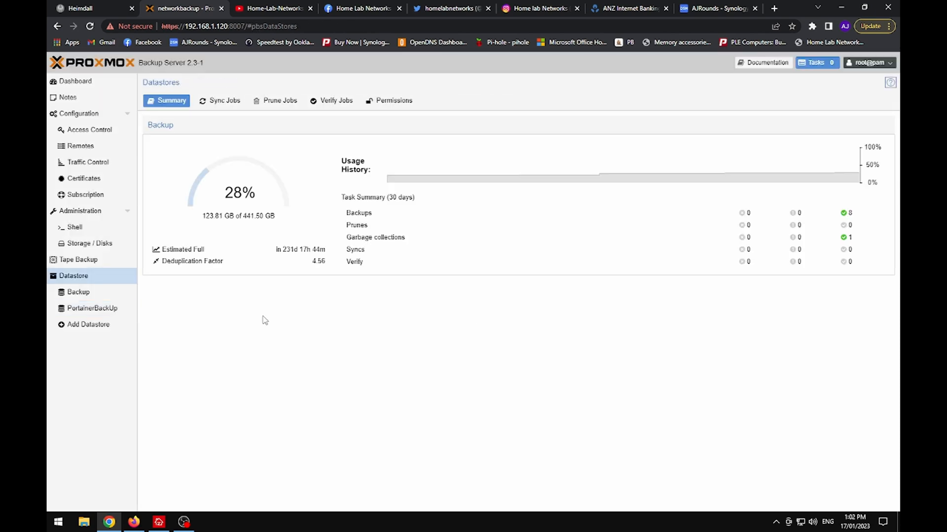
pyautogui.click(78, 293)
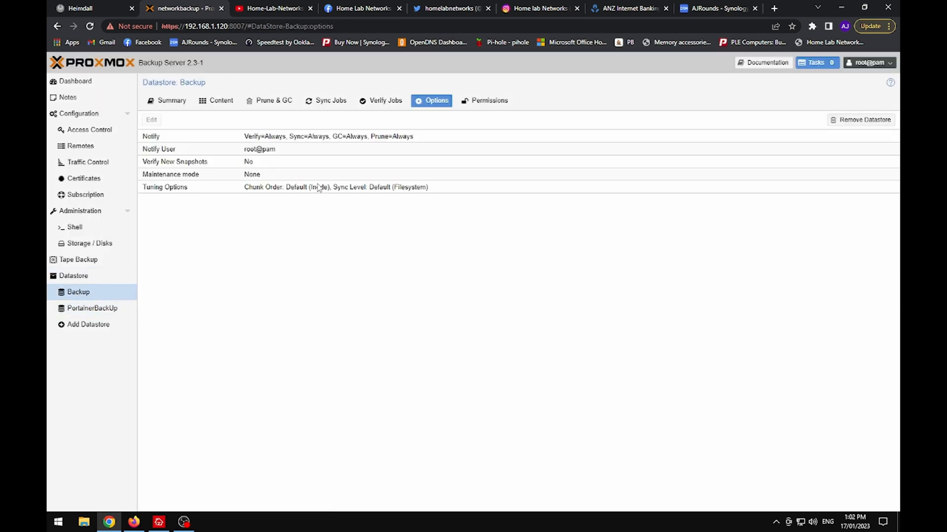
pyautogui.click(175, 8)
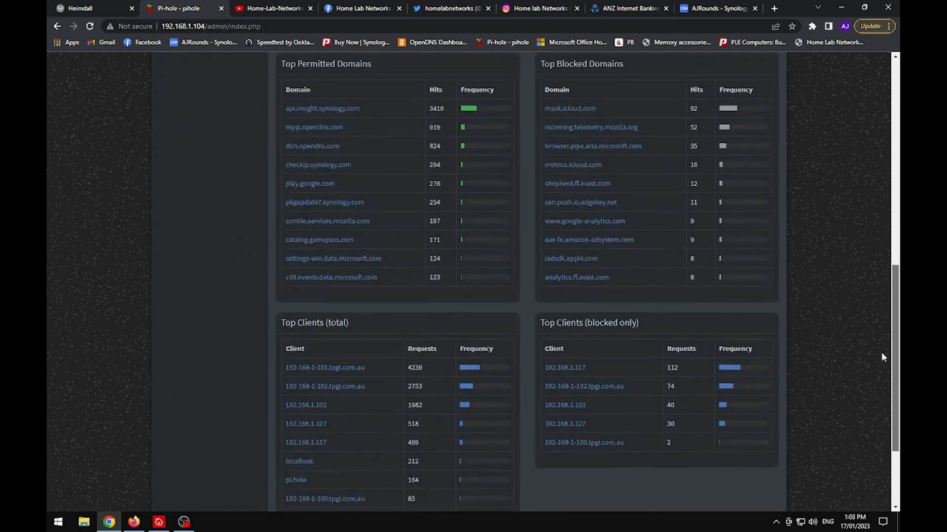
# Step: Switch to the Synology DSM desktop at 192.168.1.101
pyautogui.click(78, 8)
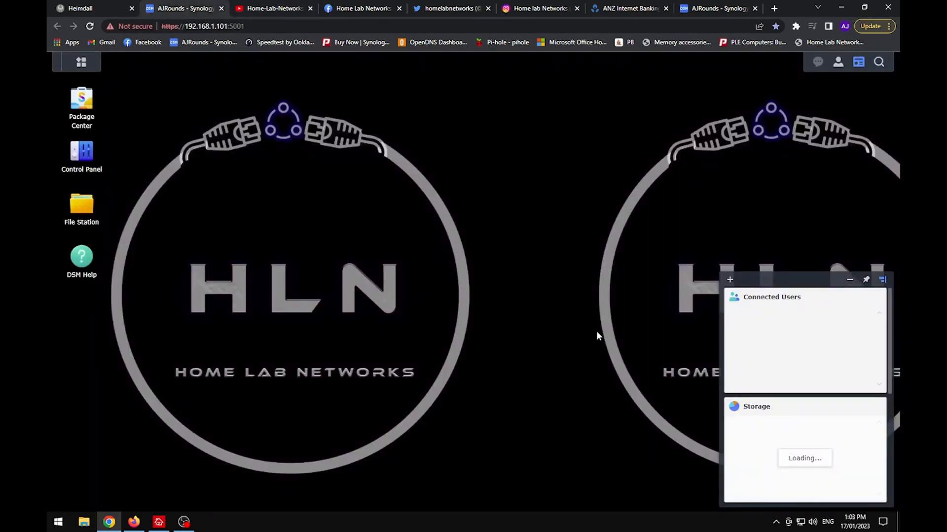
# Step: Check networkadmin3's guest list for VM 200, then return to Synology File Station
pyautogui.click(169, 8)
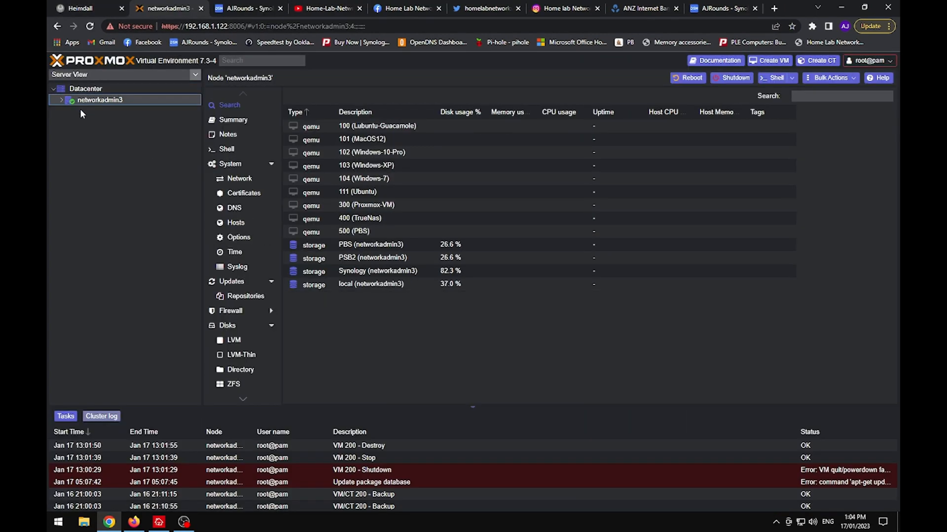
pyautogui.click(109, 122)
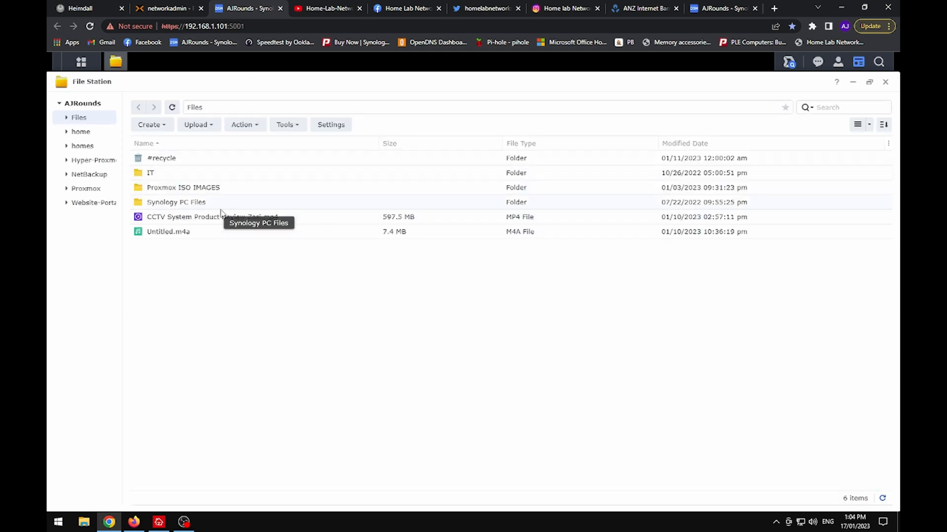
# Step: Delete the Website-Portainer-Docker shared folder in Synology, then show Ubuntu VM 102's console
pyautogui.click(77, 117)
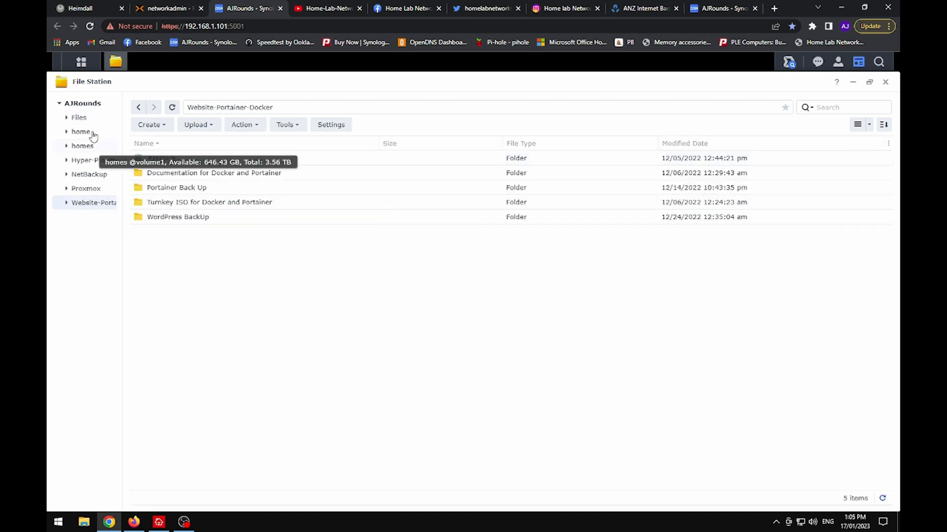
pyautogui.click(137, 62)
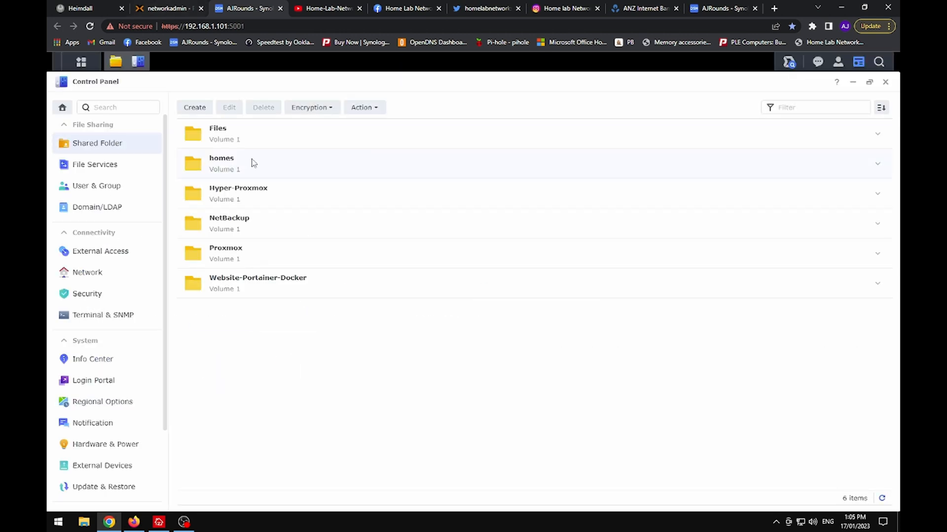
pyautogui.click(589, 350)
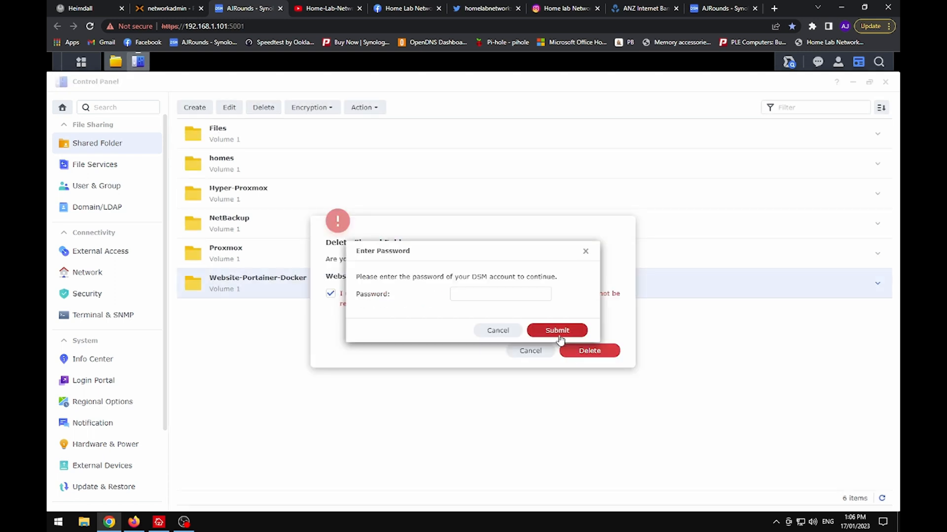
pyautogui.click(556, 330)
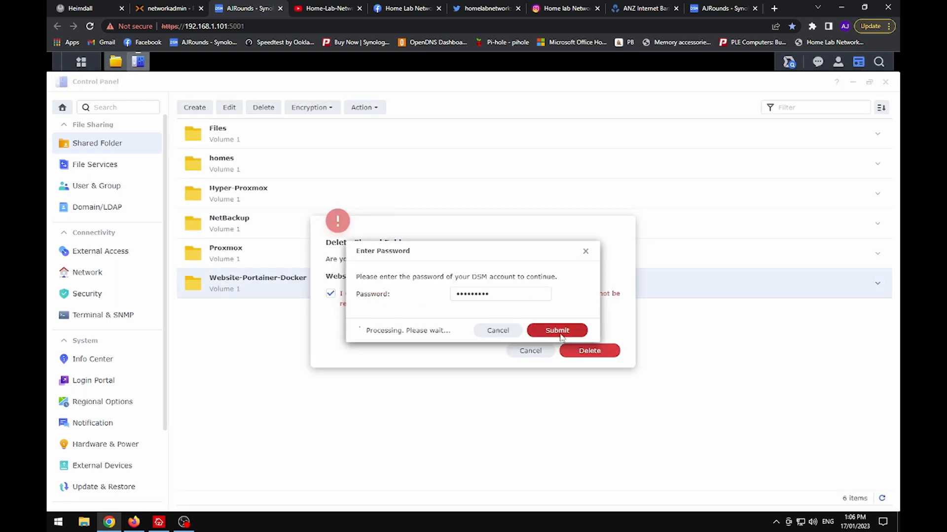
pyautogui.click(163, 8)
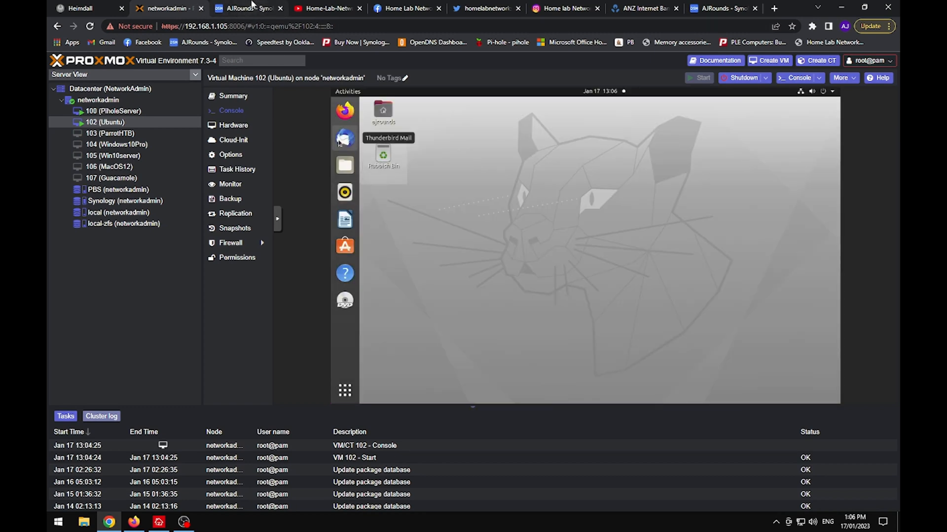
pyautogui.click(244, 8)
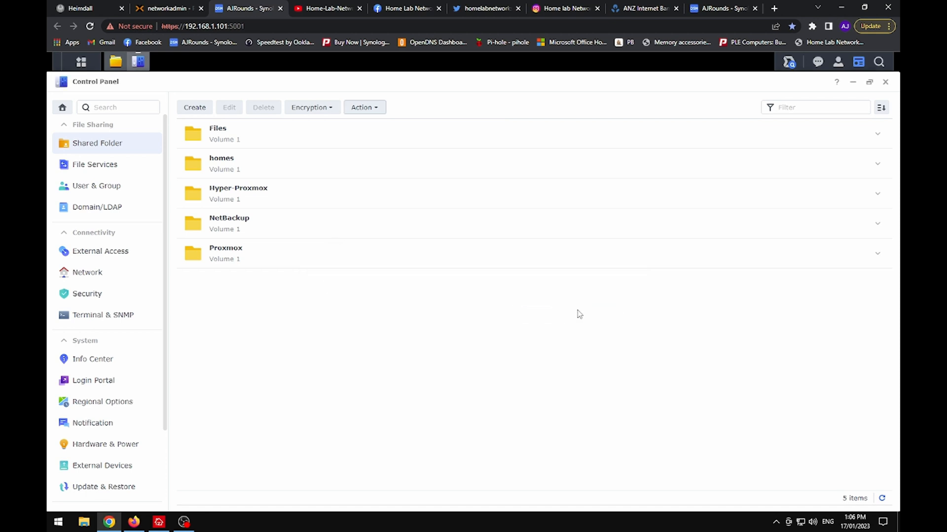
pyautogui.click(163, 9)
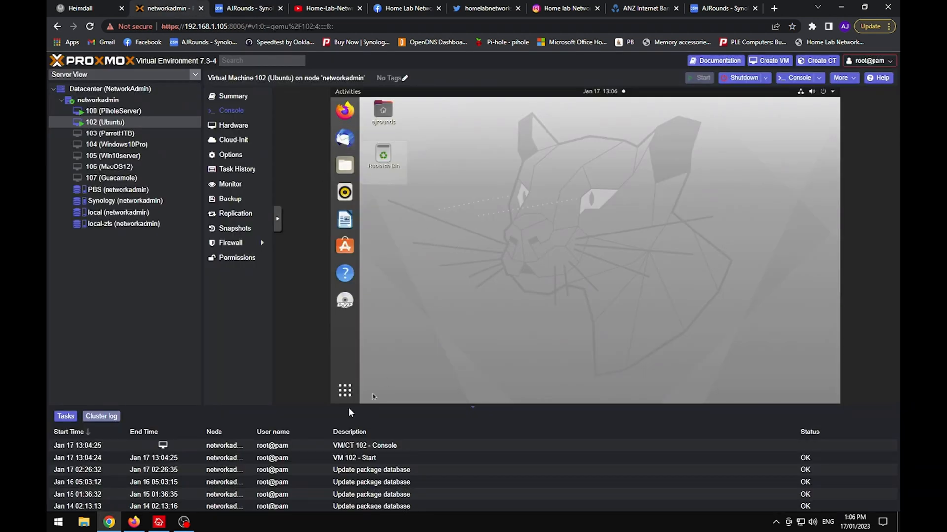
# Step: In Ubuntu Settings, apply and keep a 1920 × 1080 display resolution
pyautogui.click(344, 390)
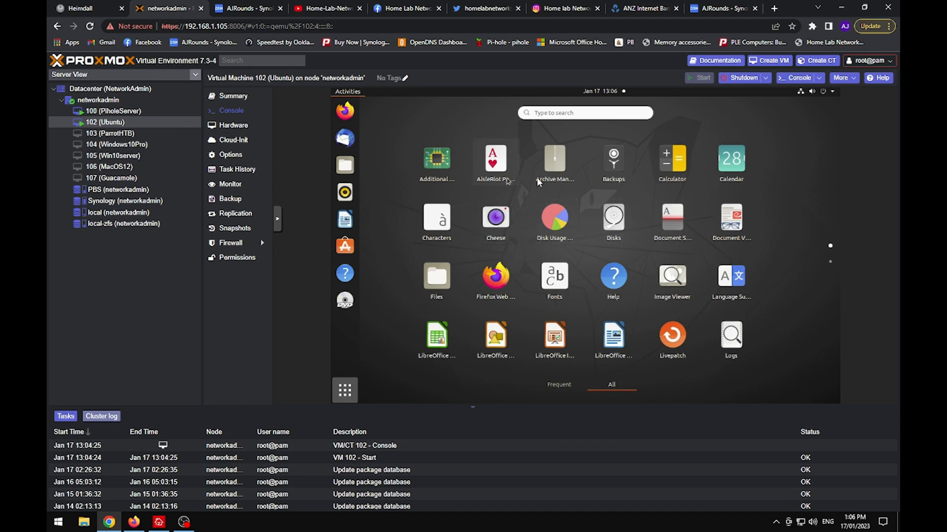
pyautogui.write('sel')
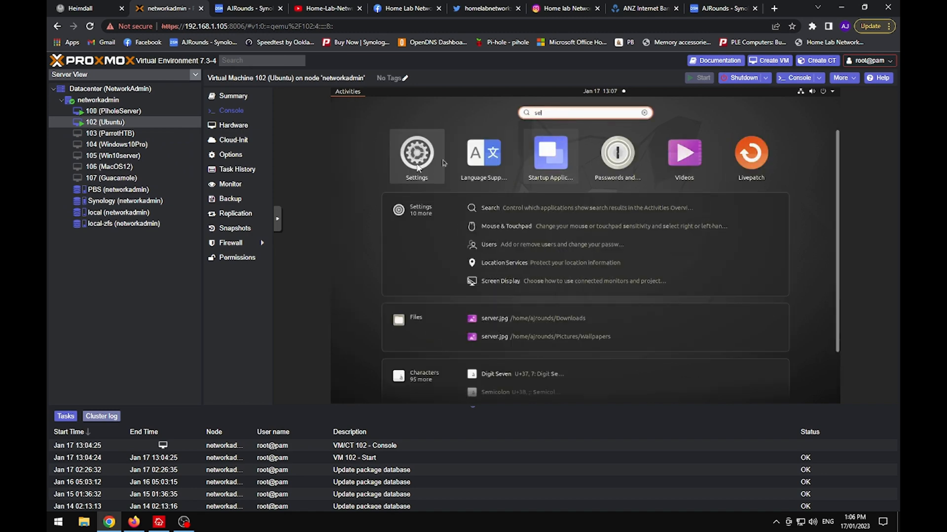
pyautogui.click(416, 153)
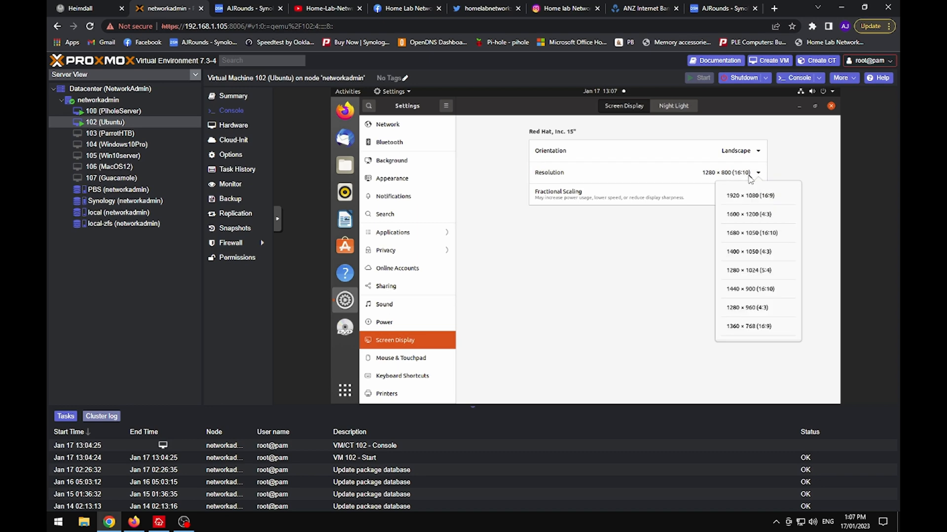
pyautogui.click(749, 196)
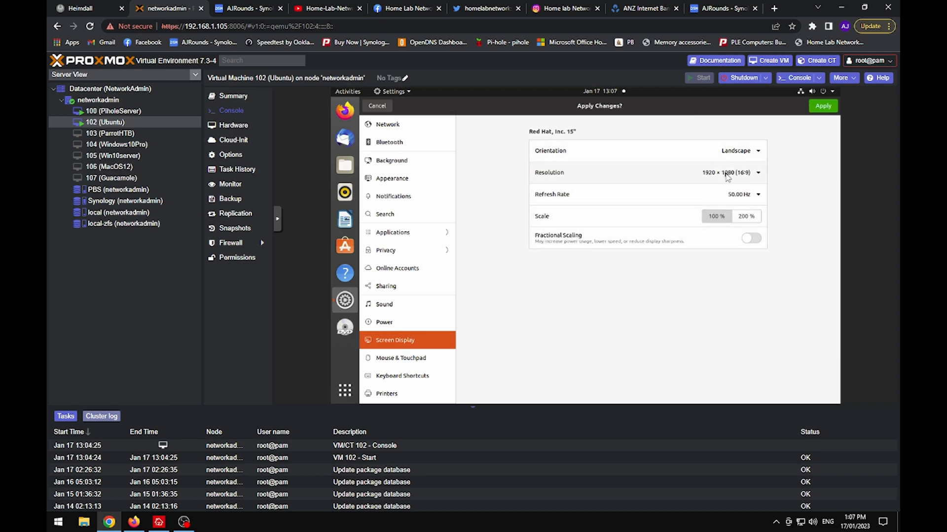
pyautogui.click(822, 106)
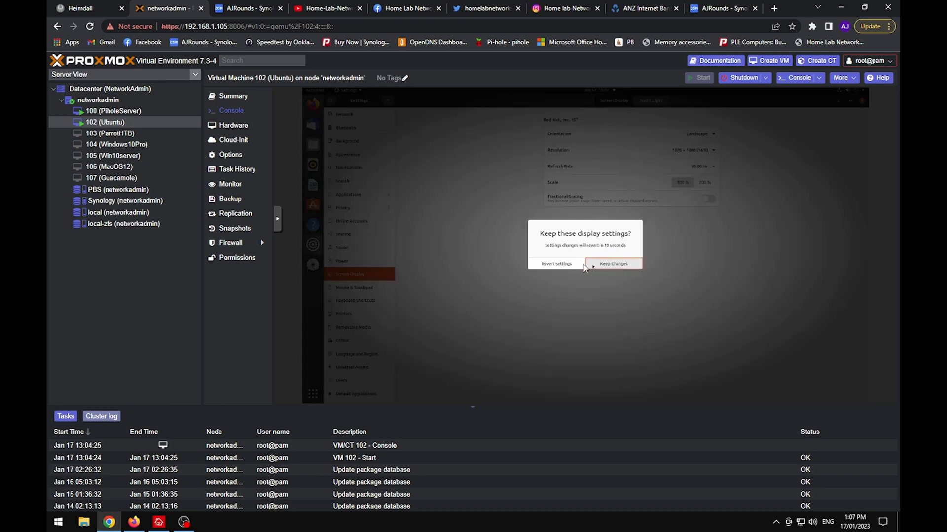
pyautogui.click(611, 263)
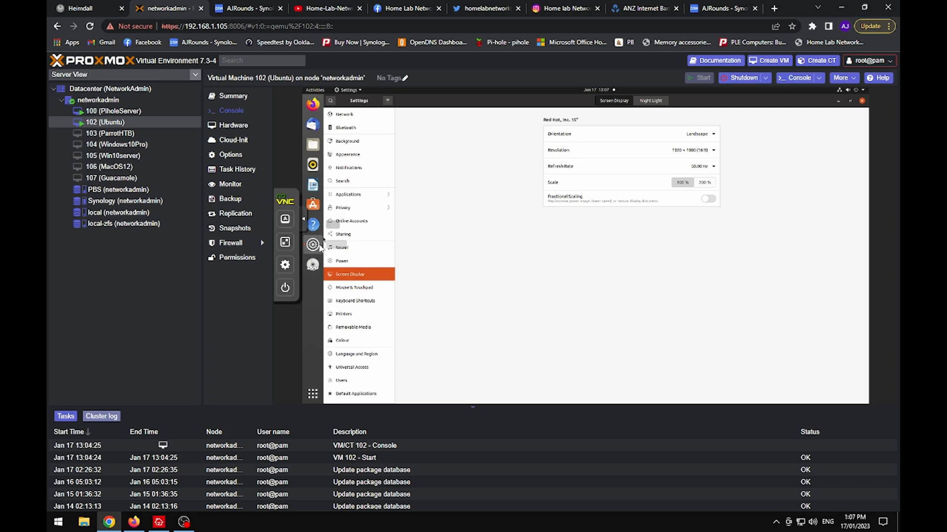
# Step: View the Ubuntu VM desktop full screen, then return to the windowed console
pyautogui.click(284, 241)
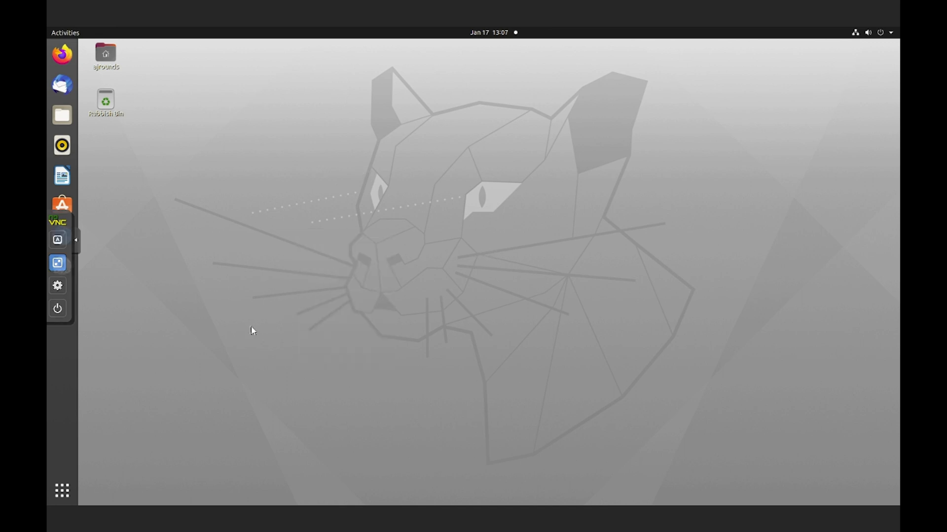
pyautogui.moveTo(89, 271)
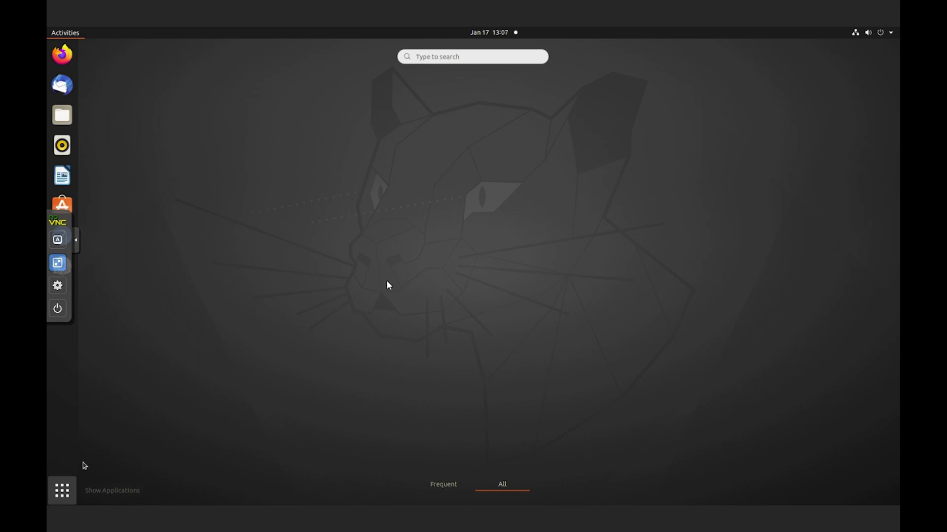
pyautogui.click(62, 490)
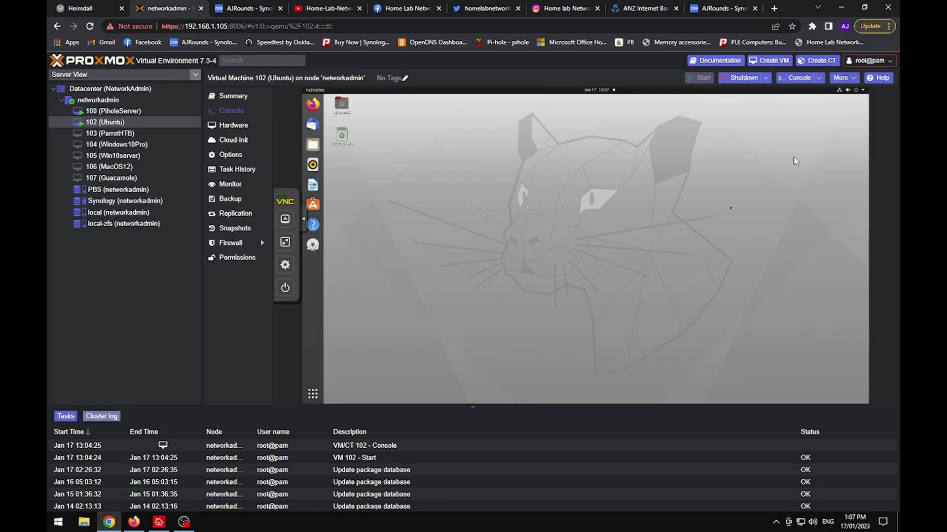
pyautogui.click(208, 522)
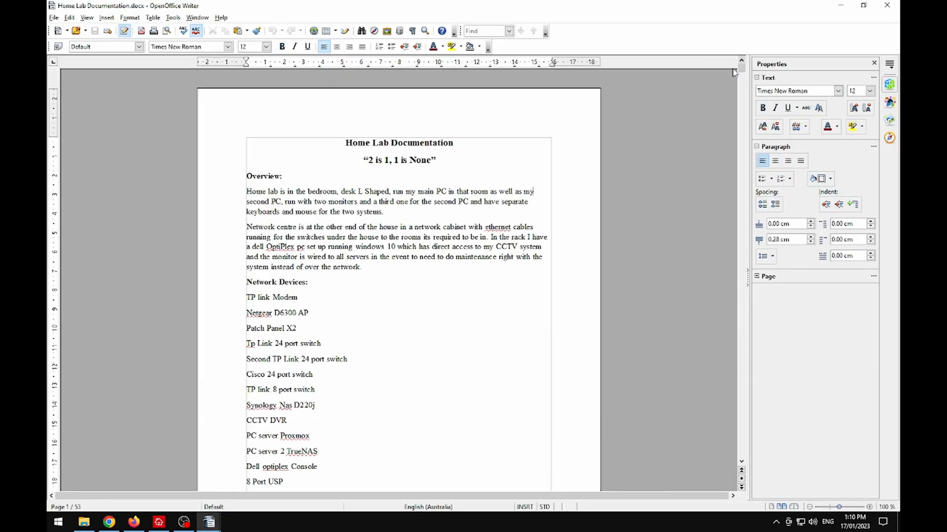
# Step: Zoom Home Lab Documentation.docx out to 65% and scroll through its pages
pyautogui.moveTo(843, 507); pyautogui.dragTo(837, 508)
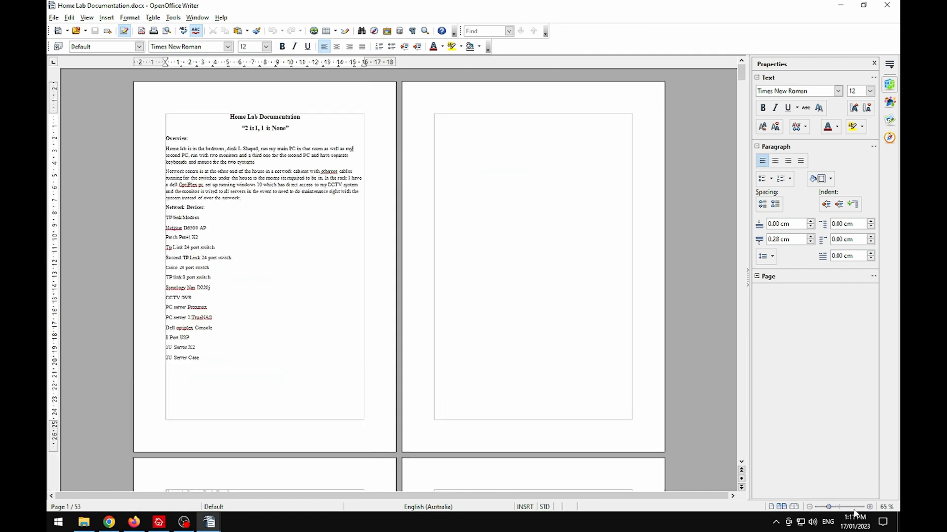
pyautogui.scroll(-3)
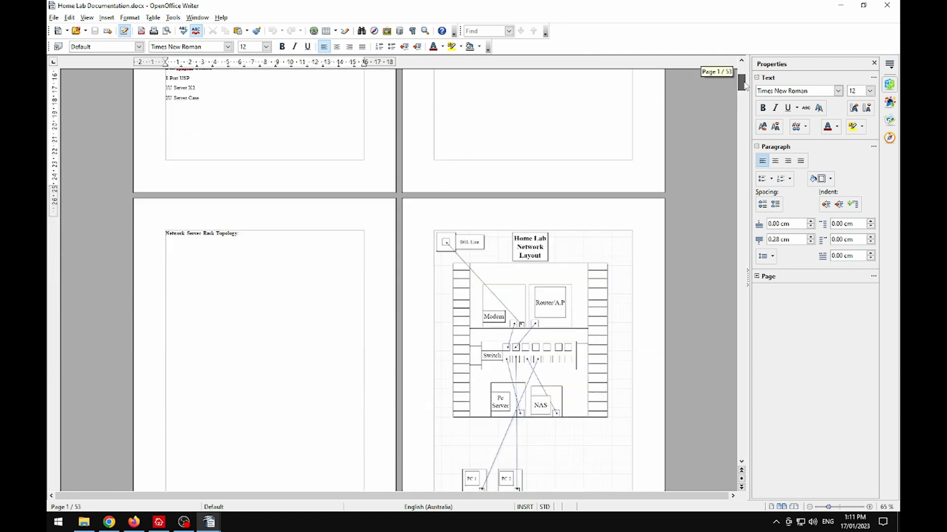
pyautogui.scroll(-3)
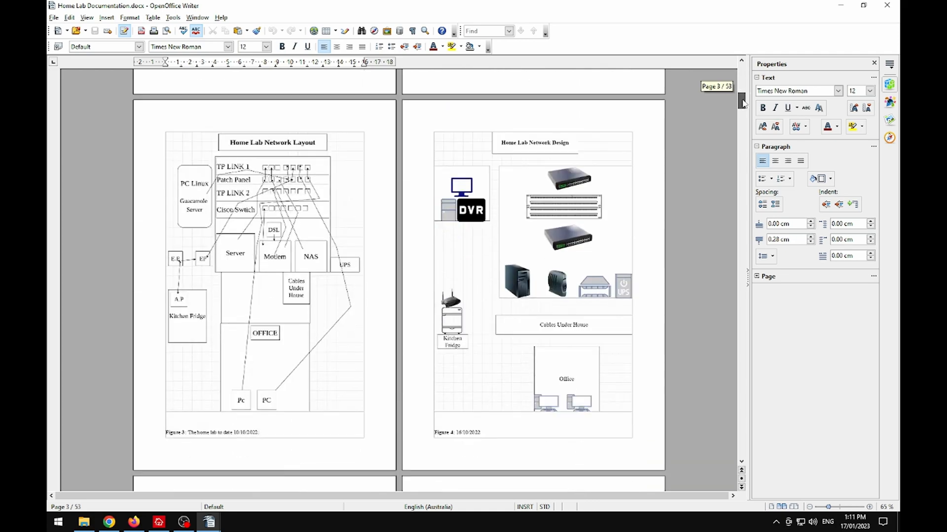
pyautogui.scroll(-3)
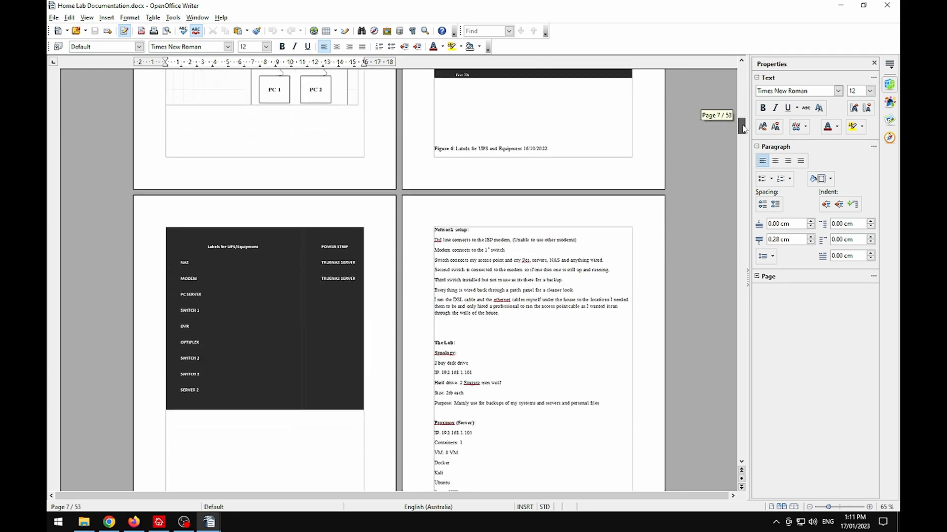
pyautogui.scroll(-3)
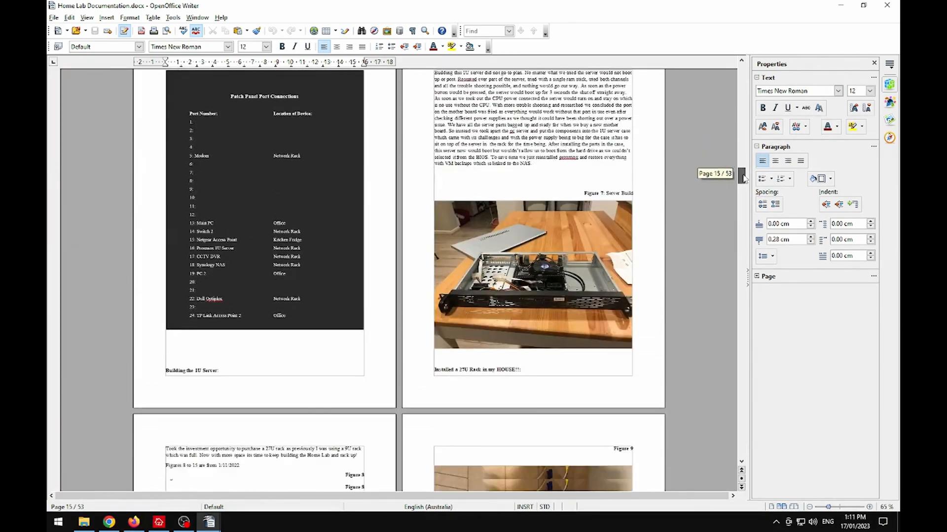
pyautogui.scroll(-3)
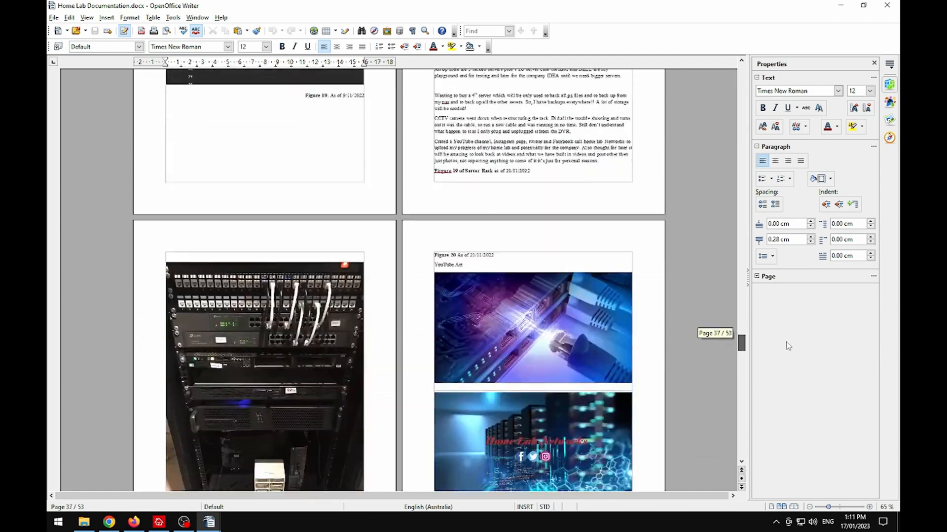
# Step: Scroll through Price List of Home Lab and Network.docx to page 2 of 3
pyautogui.scroll(-3)
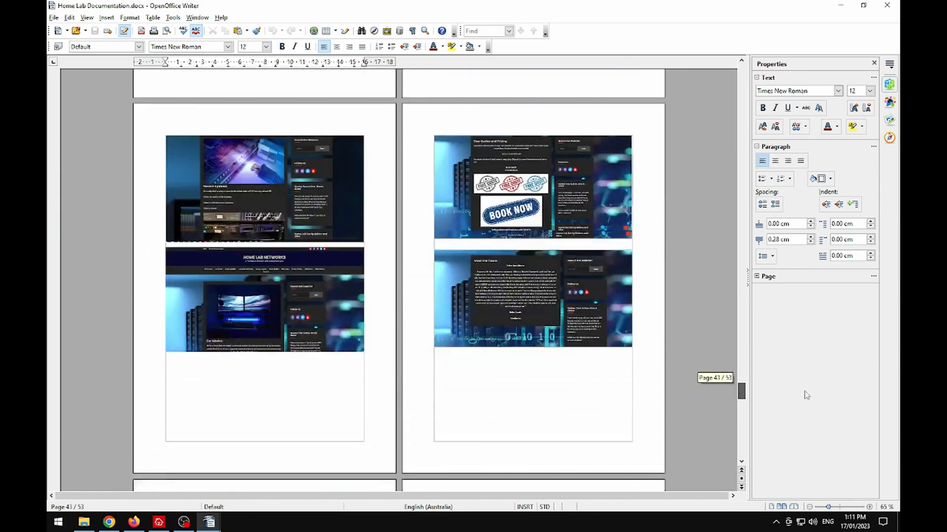
pyautogui.scroll(-3)
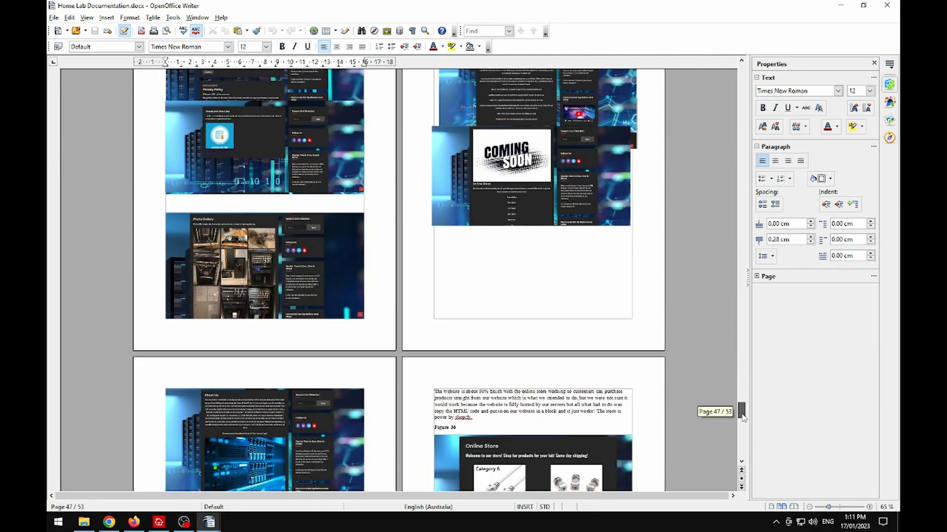
pyautogui.moveTo(742, 412); pyautogui.dragTo(742, 440)
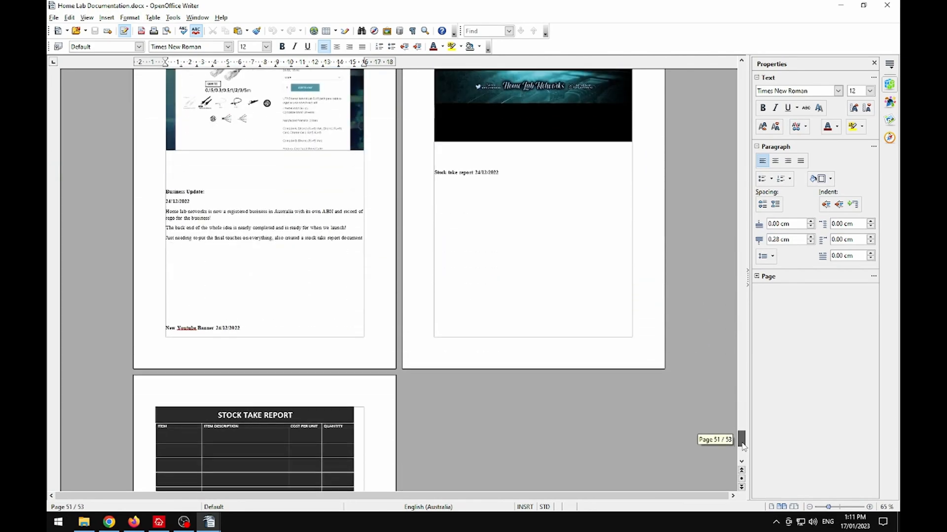
pyautogui.scroll(-3)
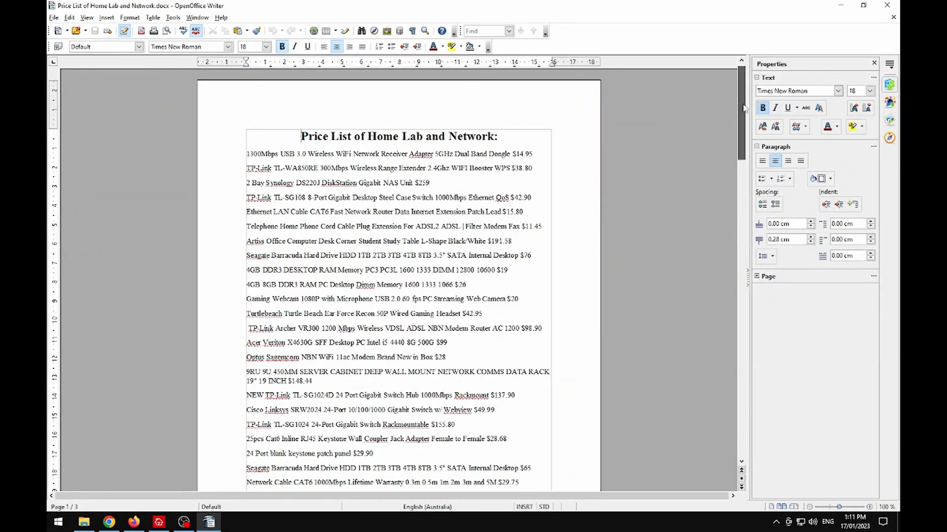
pyautogui.scroll(-3)
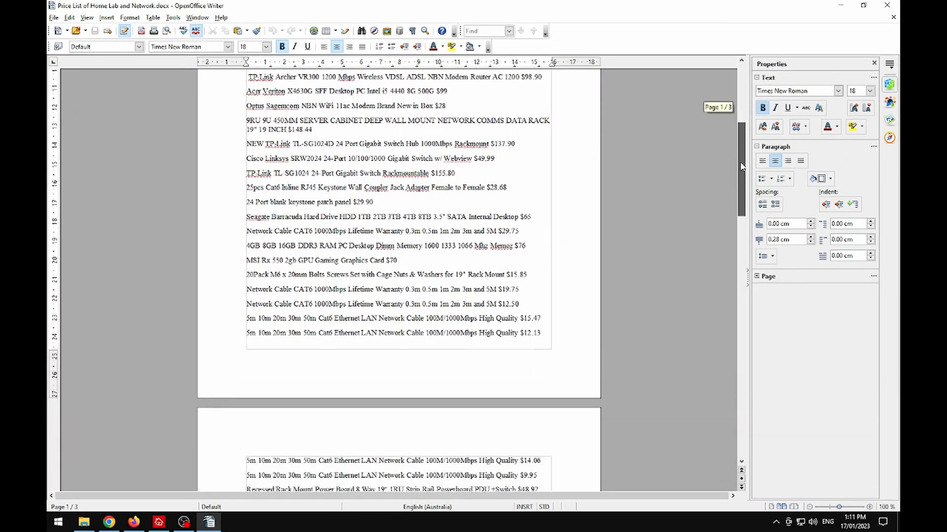
pyautogui.scroll(-3)
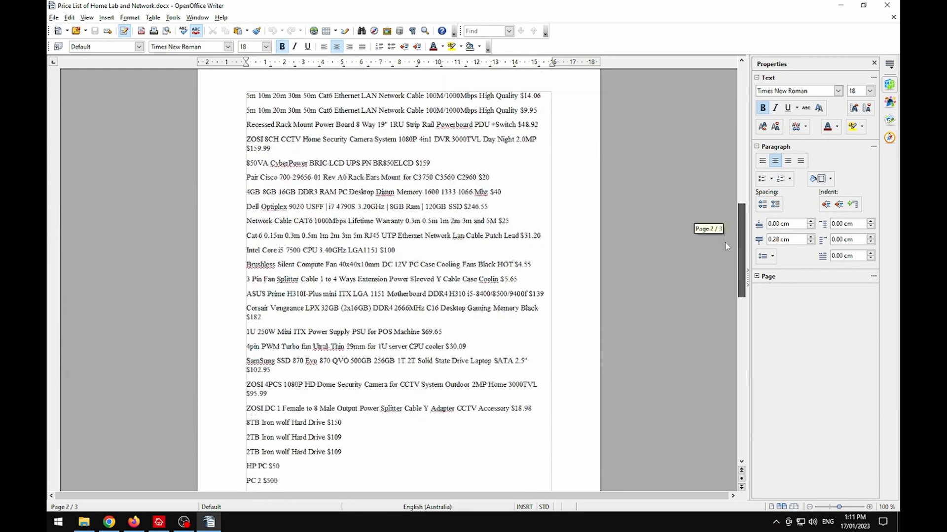